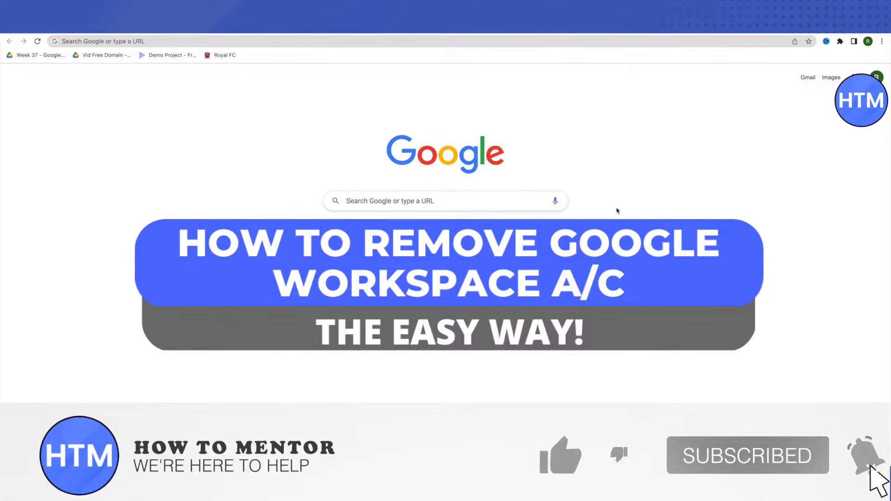
# Load the Admin console home at admin.google.com for the How To Mentor account
pyautogui.click(560, 455)
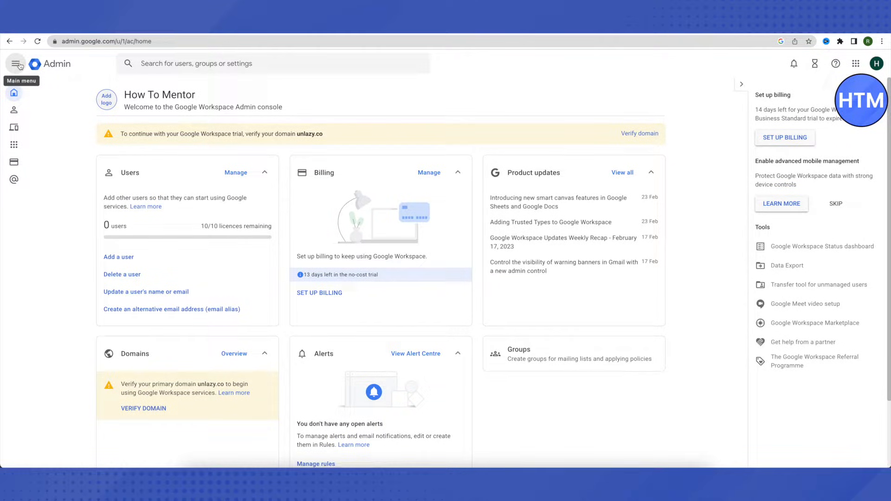
# Expand the navigation menu and the Account section listing Account settings, Admin roles and Domains
pyautogui.click(16, 64)
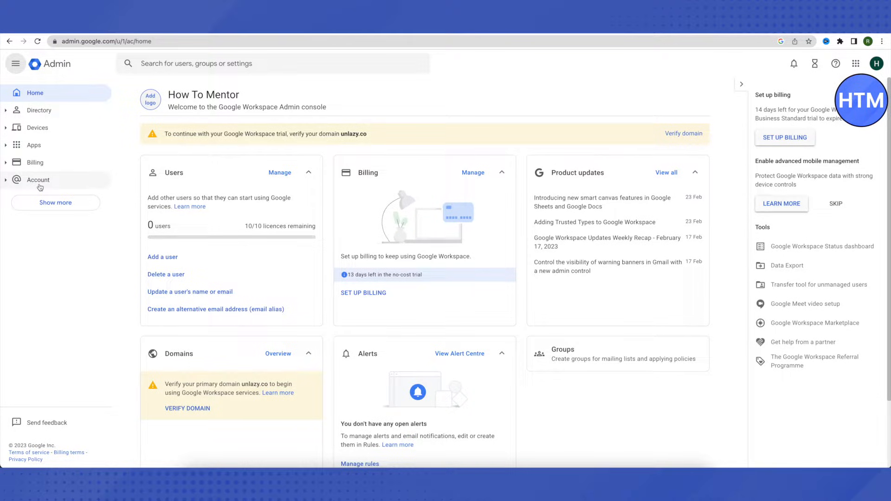
pyautogui.click(38, 179)
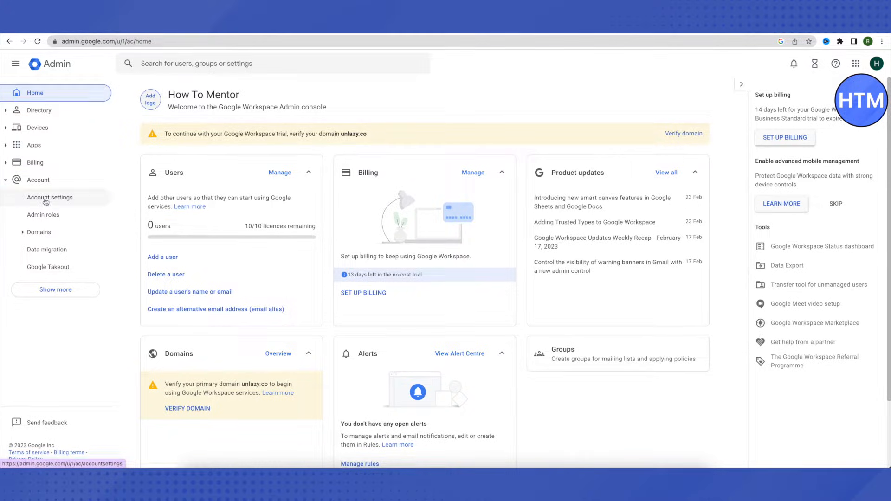
# Go to Account settings and bring the Account management card into view
pyautogui.click(49, 197)
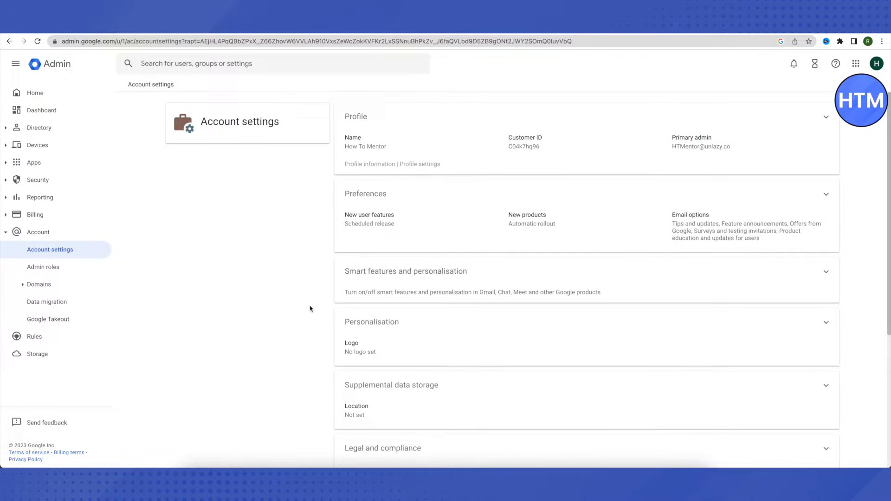
pyautogui.scroll(-3)
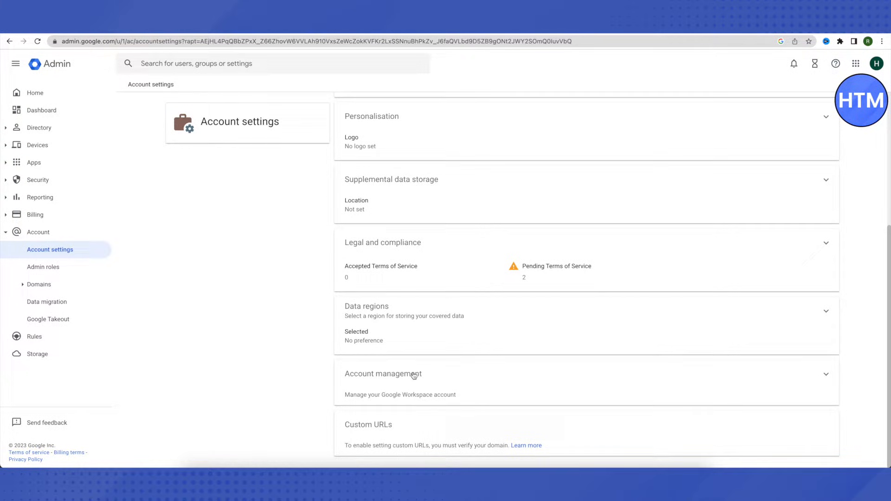
# Enter Account management, where Delete account shows an active-subscription cancellation notice
pyautogui.click(384, 375)
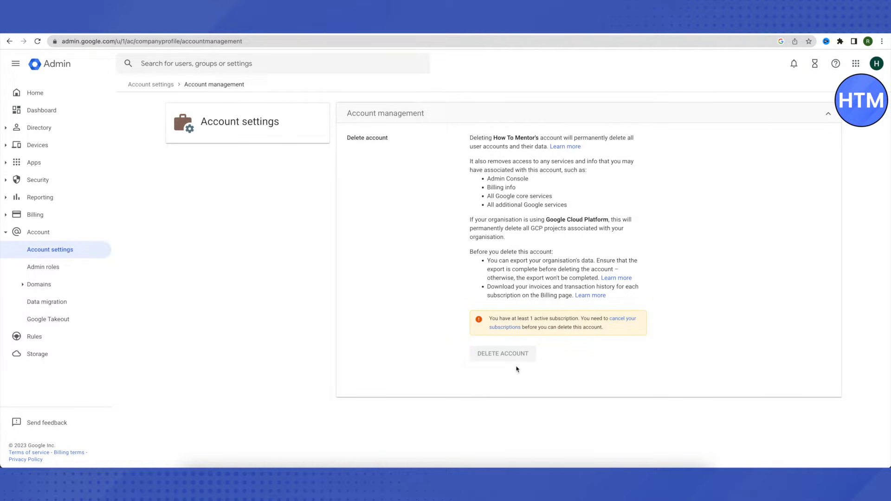
pyautogui.moveTo(540, 366)
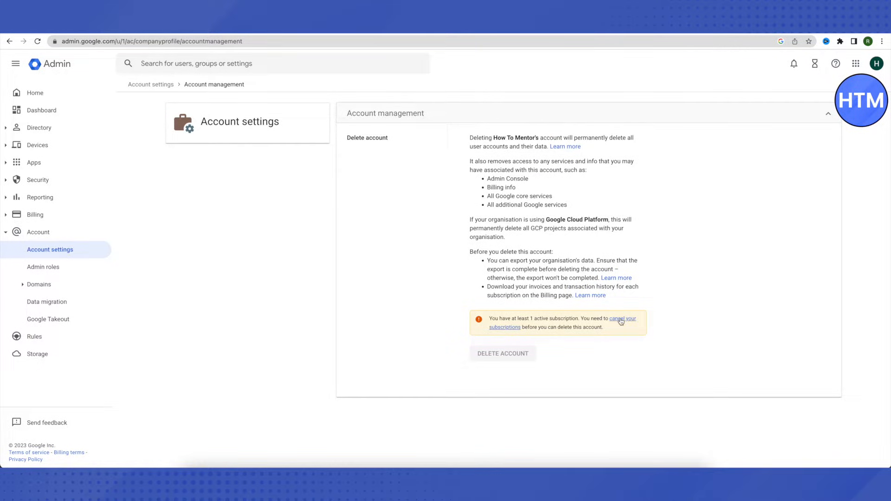
pyautogui.moveTo(622, 319)
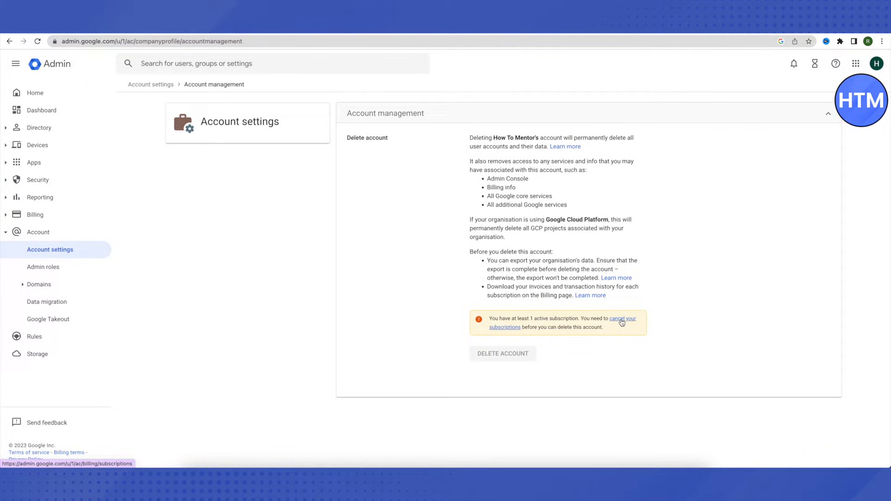
# Follow the 'cancel your subscriptions' link to Billing > Subscriptions with the Business Standard trial
pyautogui.click(623, 322)
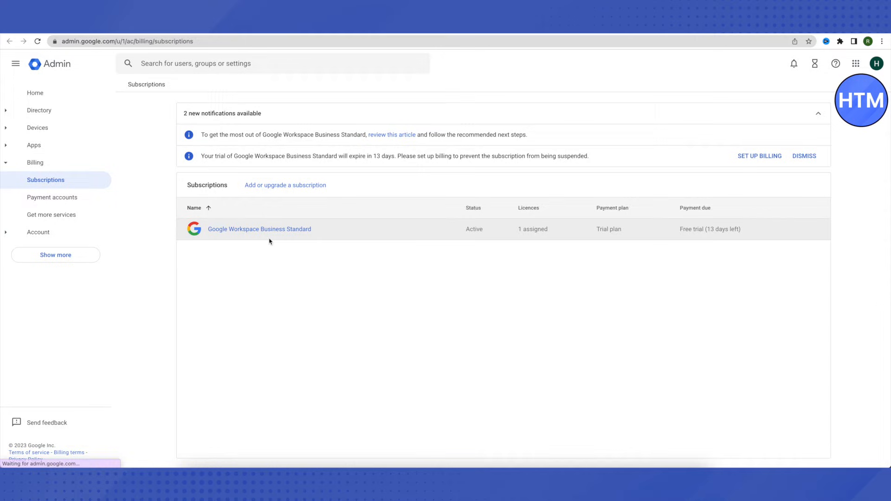
pyautogui.moveTo(242, 234)
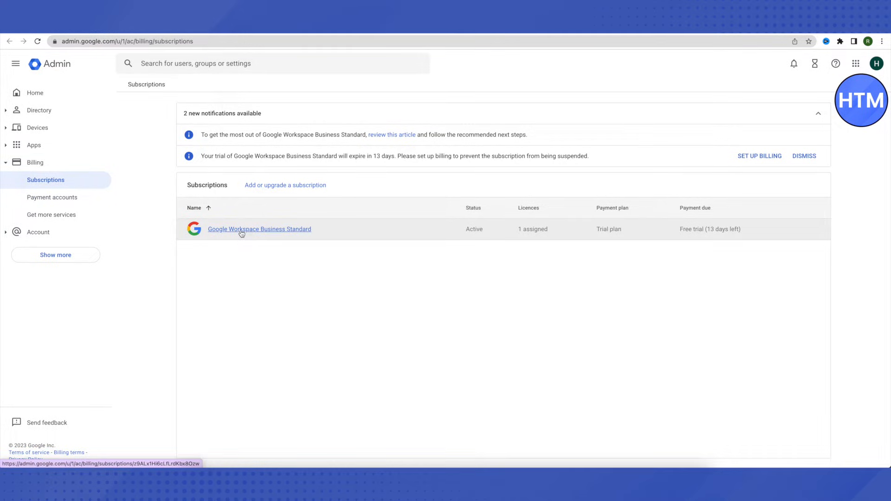
# View the Business Standard subscription details with CANCEL SUBSCRIPTION, then return to Home
pyautogui.click(259, 230)
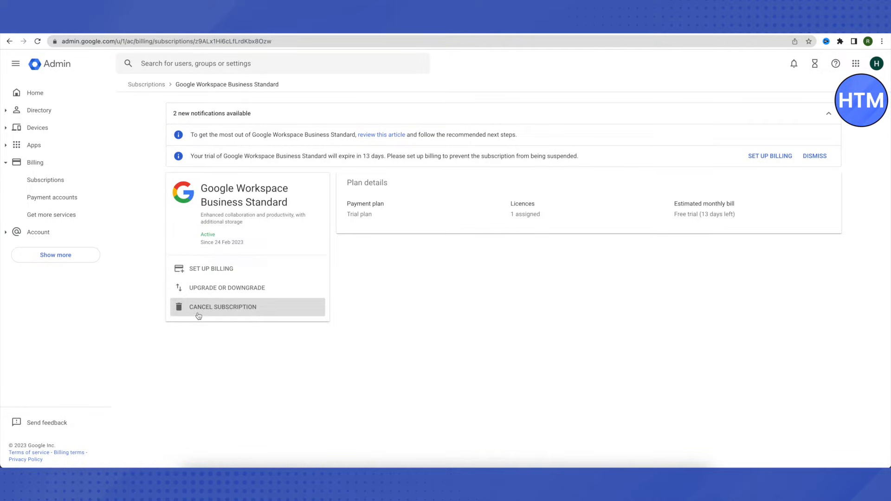
pyautogui.moveTo(308, 322)
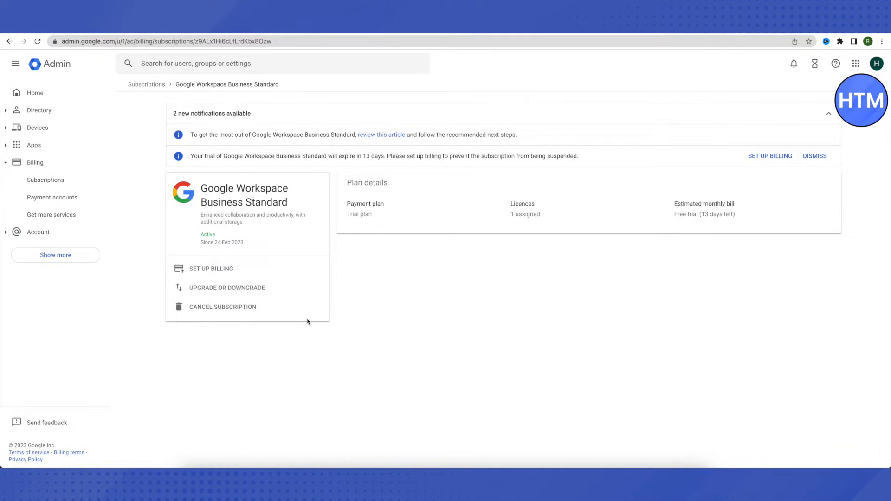
pyautogui.click(34, 93)
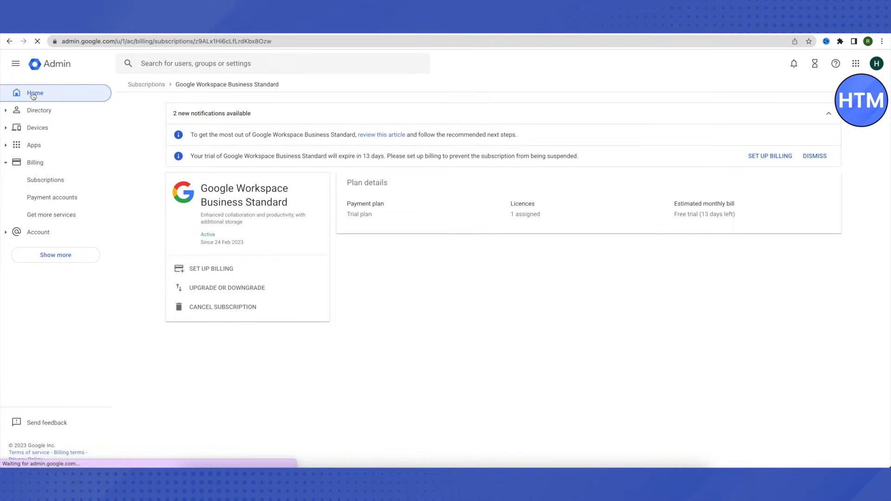